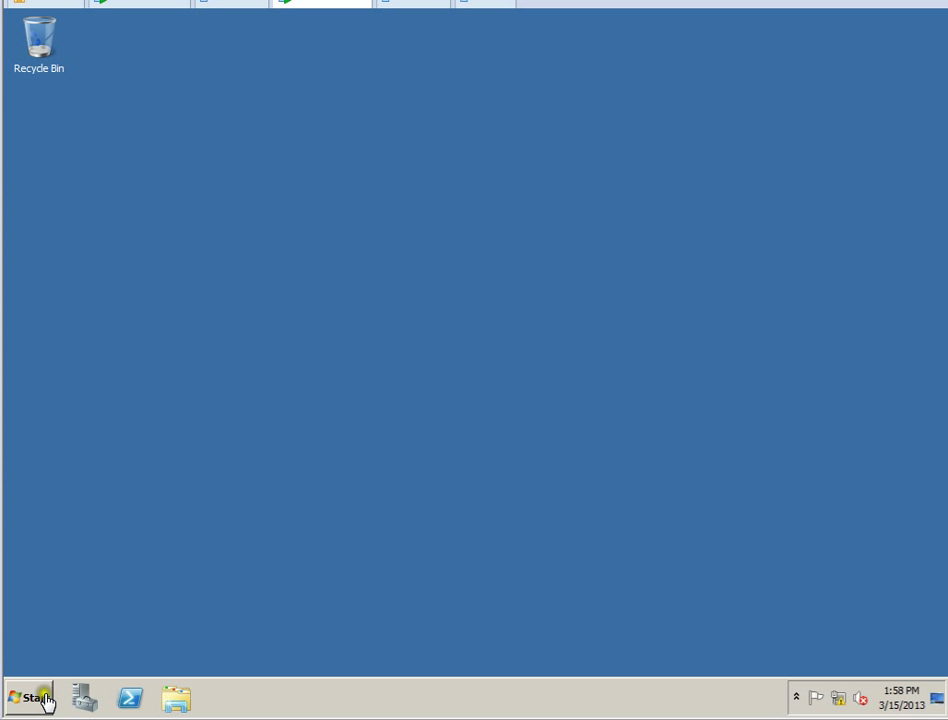
pyautogui.moveTo(36, 696)
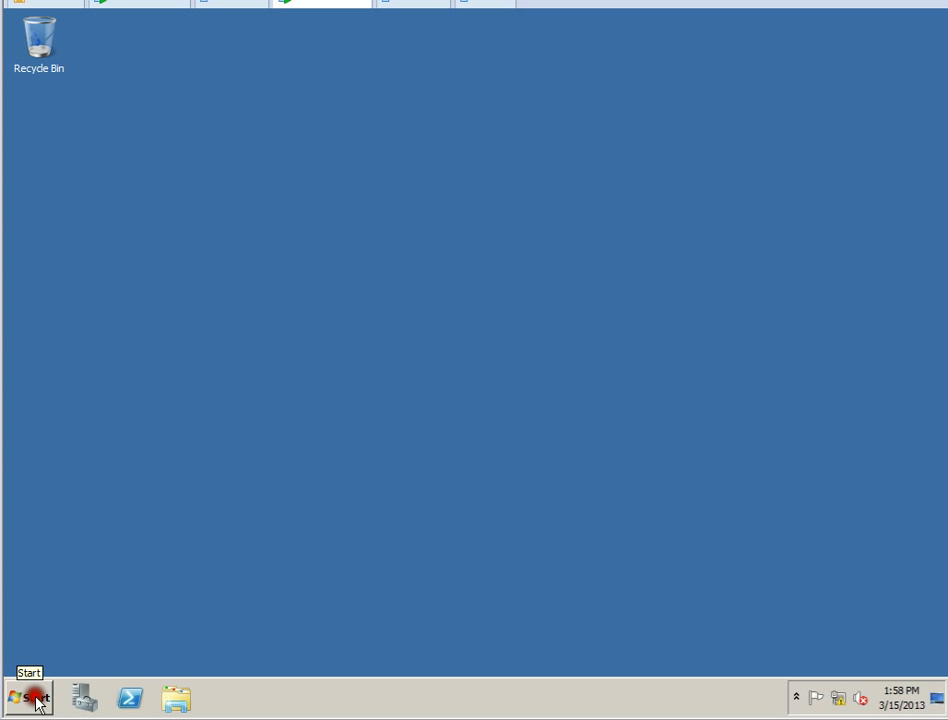
# Step: Launch Command Prompt from the Start menu and begin an ipconfig check
pyautogui.click(28, 696)
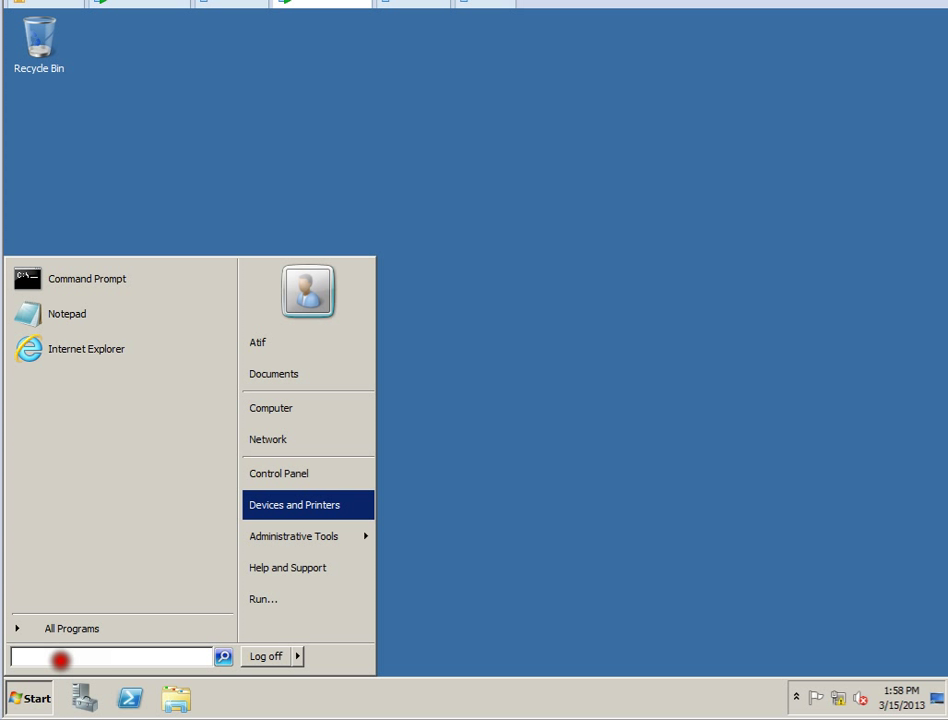
pyautogui.write('cmd')
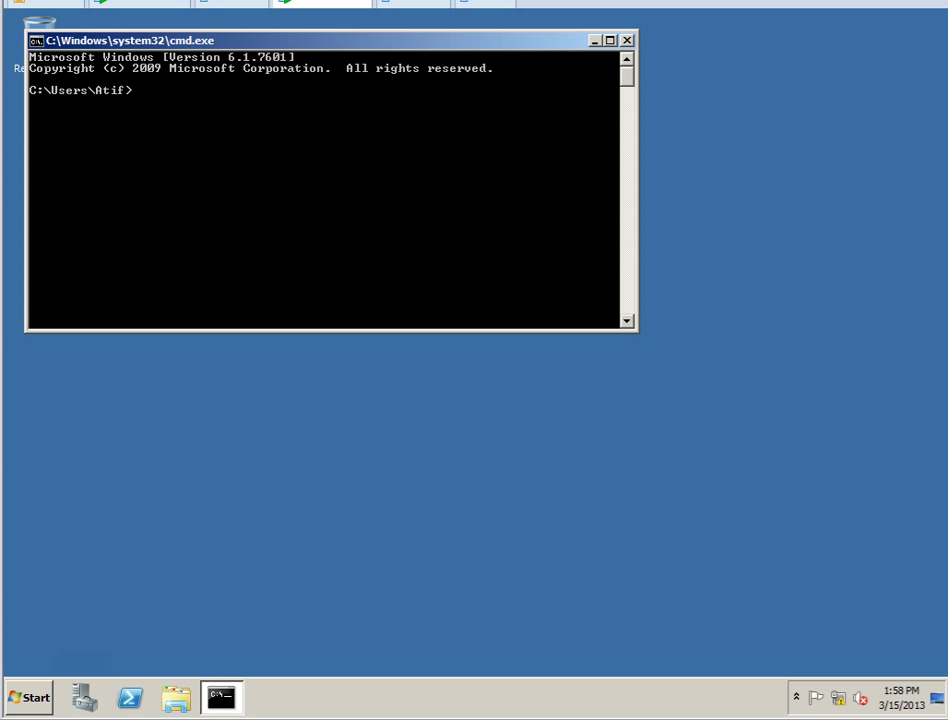
pyautogui.write('ipconfig')
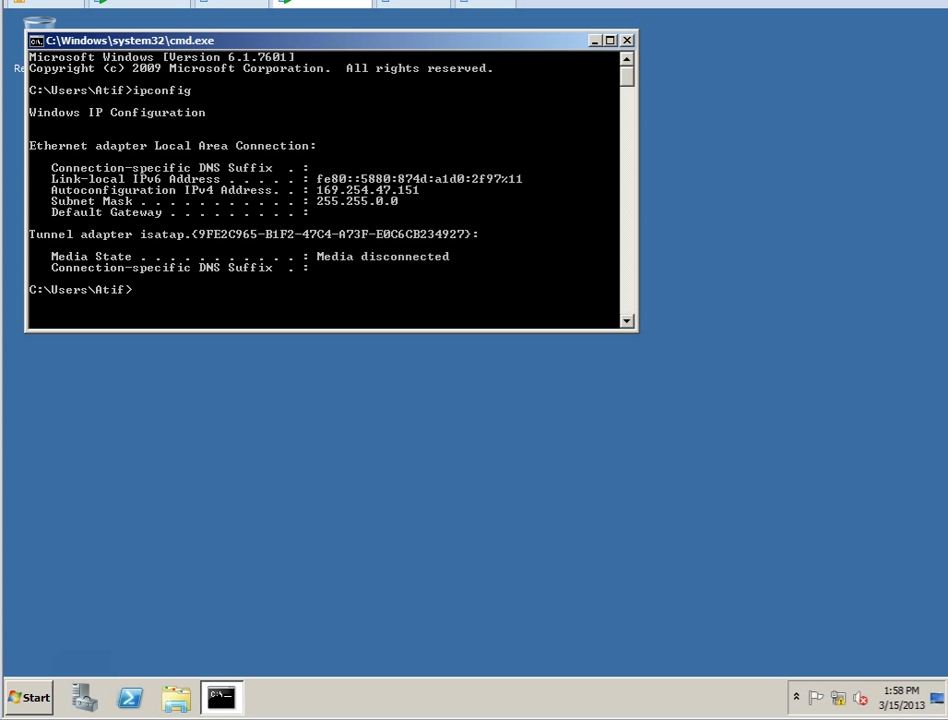
pyautogui.moveTo(432, 184)
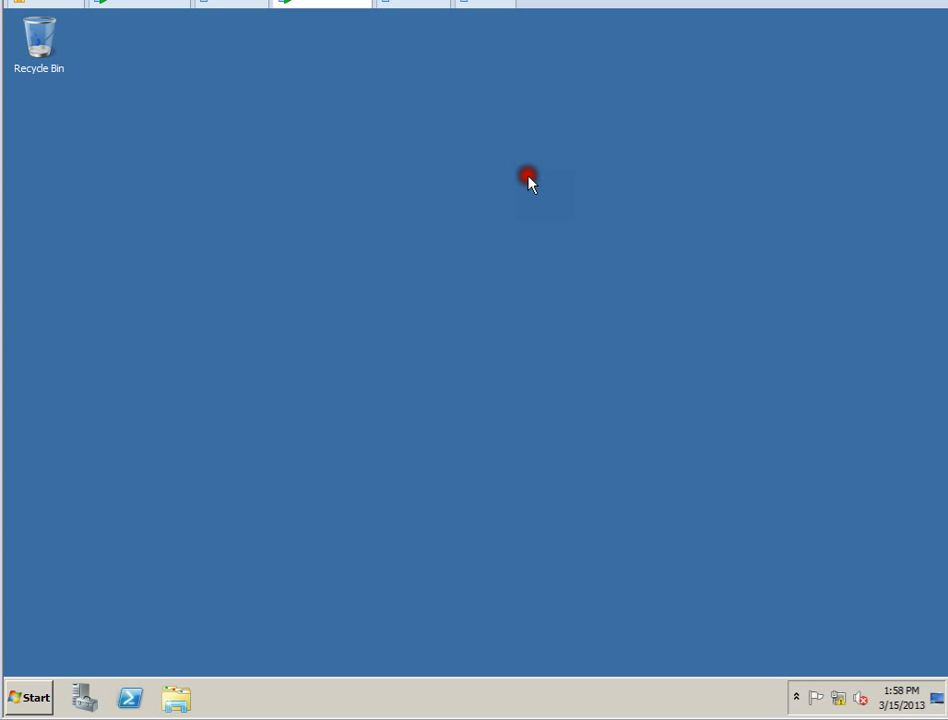
# Step: Reach Network Connections via Control Panel and bring up Local Area Connection properties
pyautogui.click(28, 696)
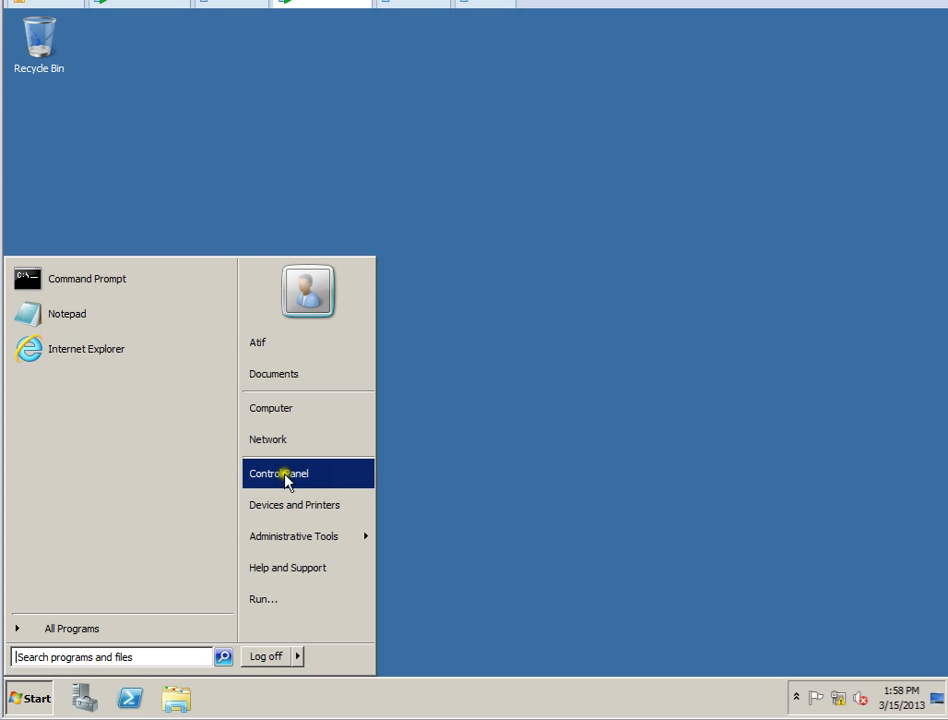
pyautogui.click(280, 472)
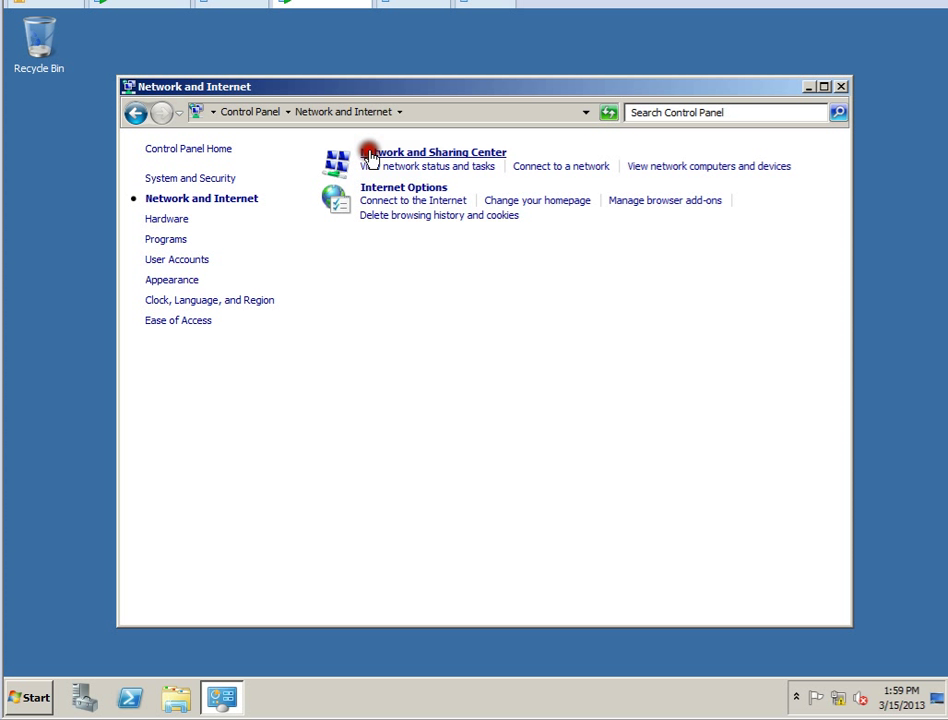
pyautogui.click(428, 152)
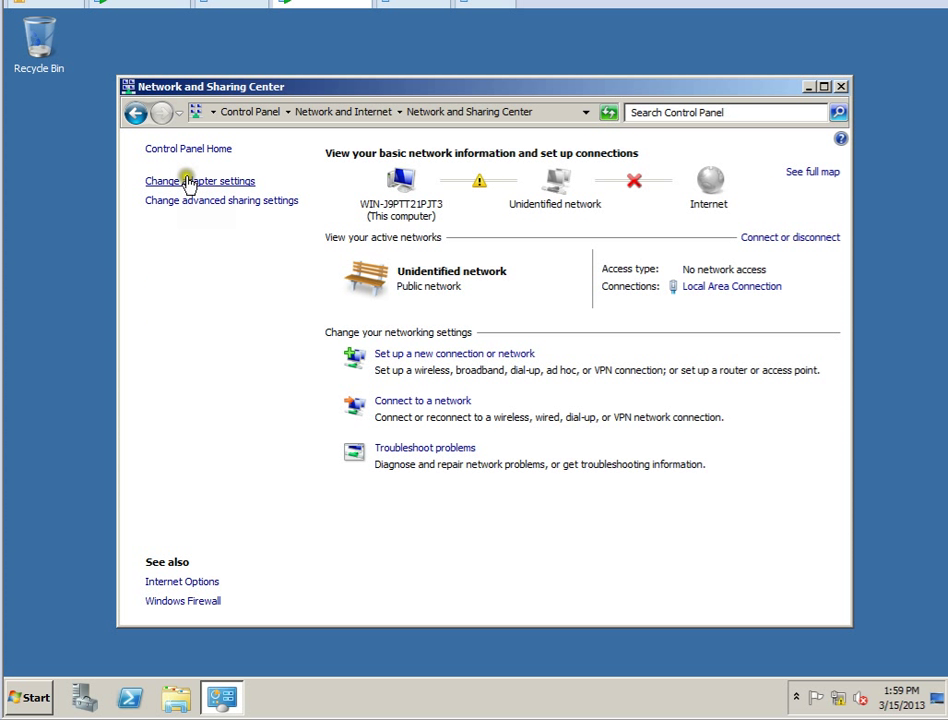
pyautogui.click(200, 180)
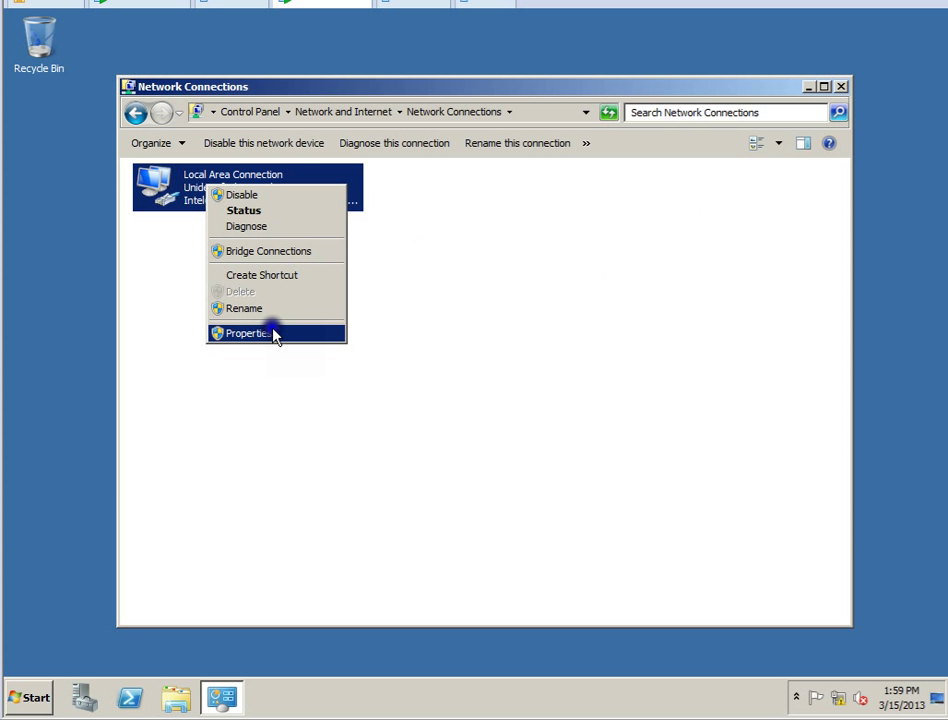
pyautogui.click(246, 332)
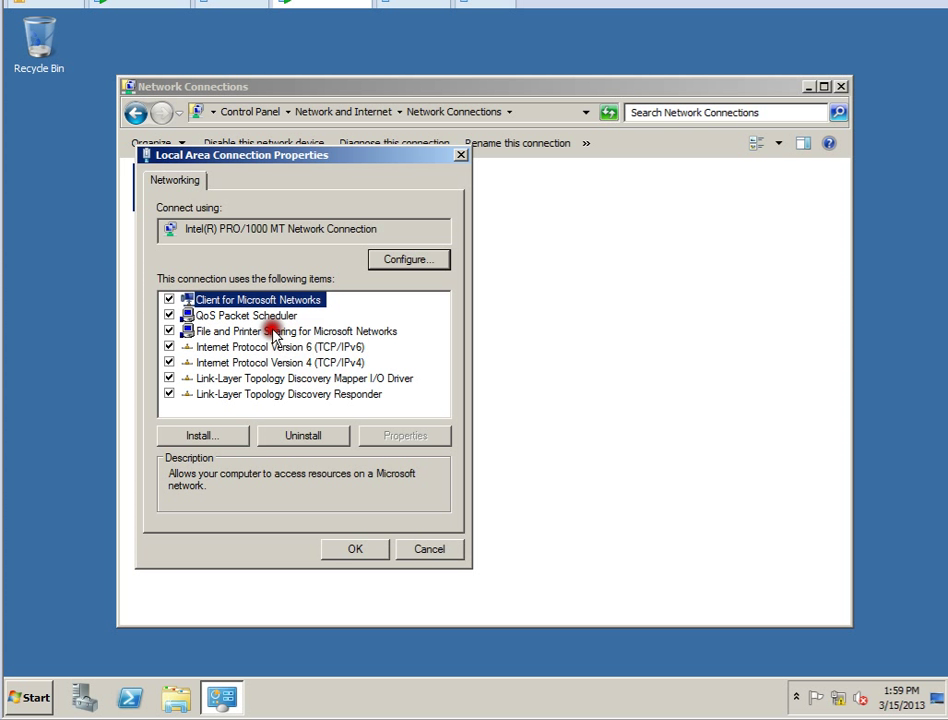
# Step: In IPv4 properties choose 'Use the following IP address' for manual entry
pyautogui.doubleClick(270, 362)
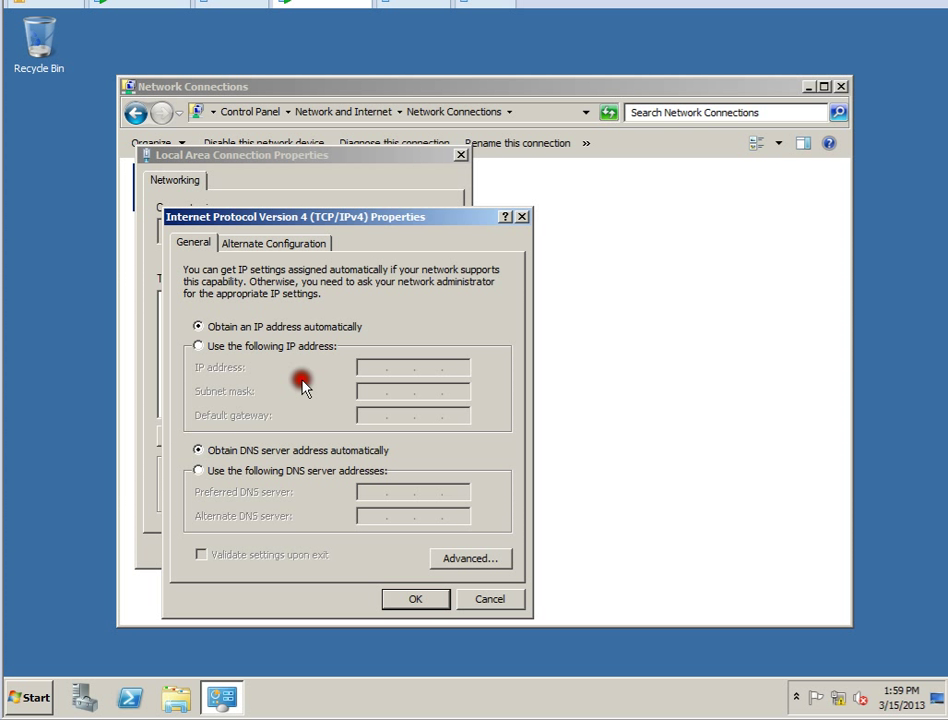
pyautogui.moveTo(340, 216); pyautogui.dragTo(576, 240)
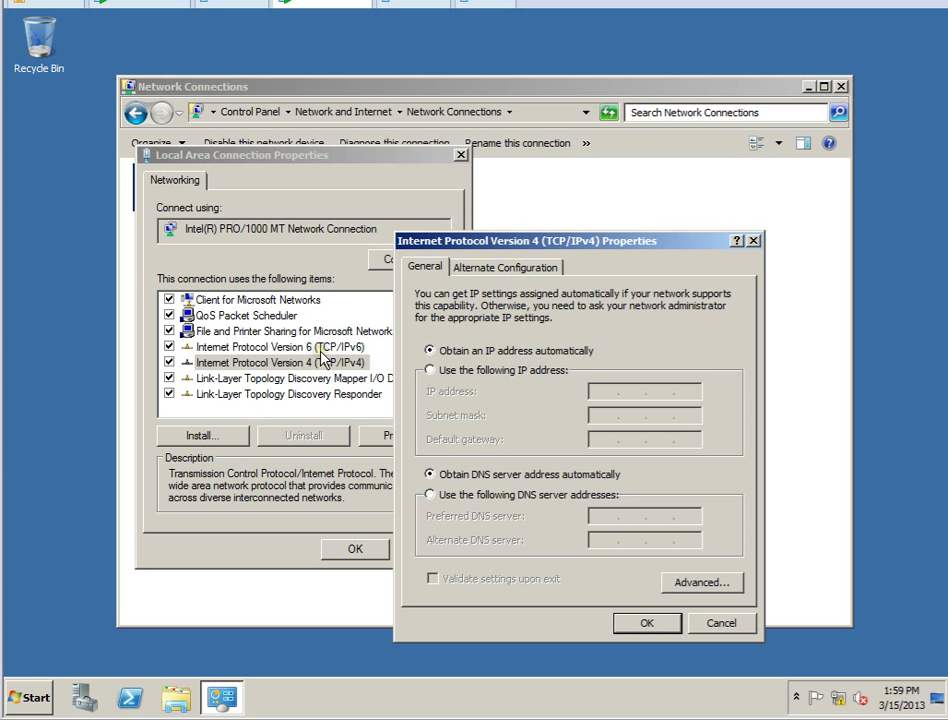
pyautogui.moveTo(344, 372)
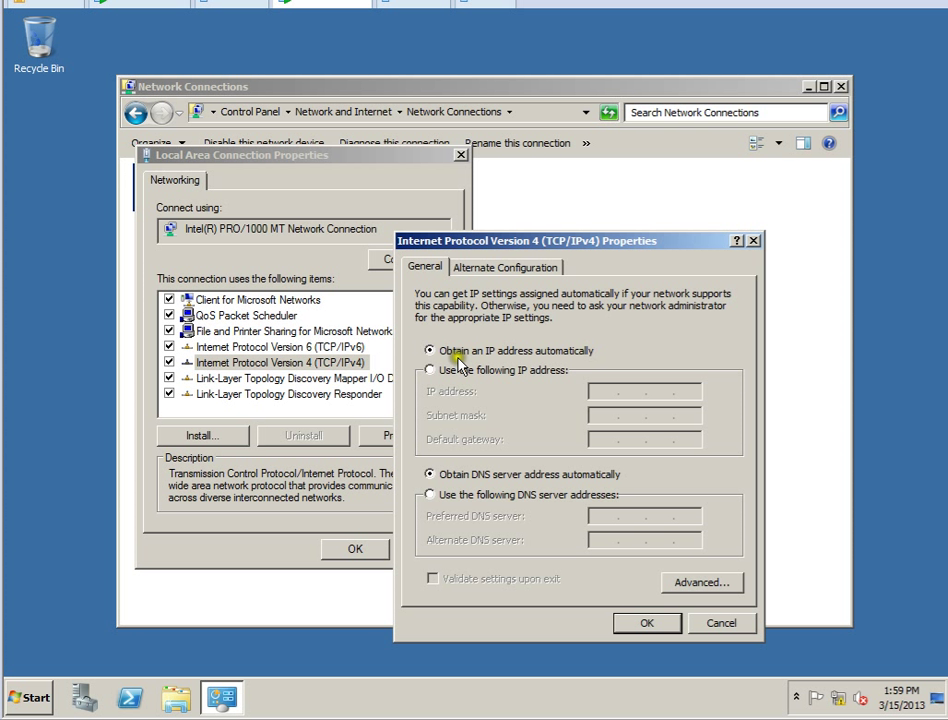
pyautogui.click(432, 370)
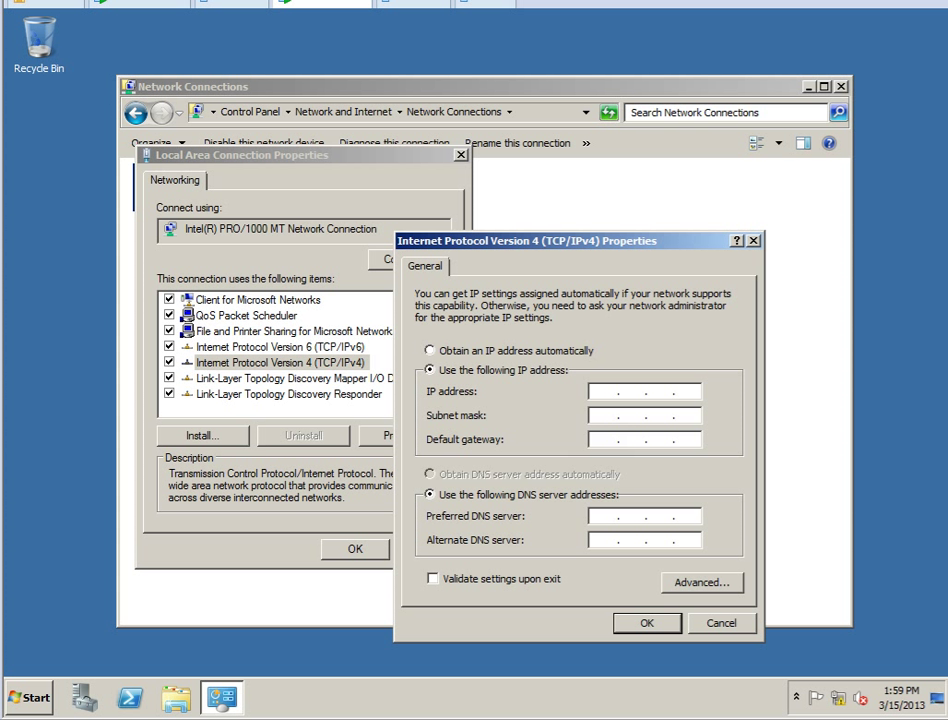
# Step: Enter IP address 192.168.100.10 with auto-filled subnet mask 255.255.255.0
pyautogui.click(596, 392)
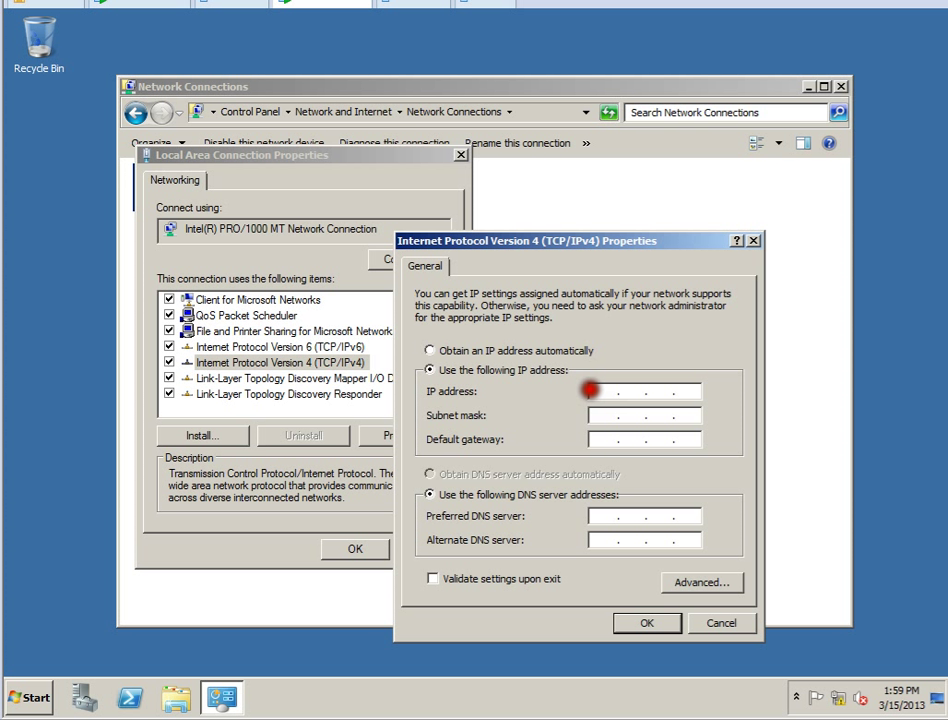
pyautogui.write('192')
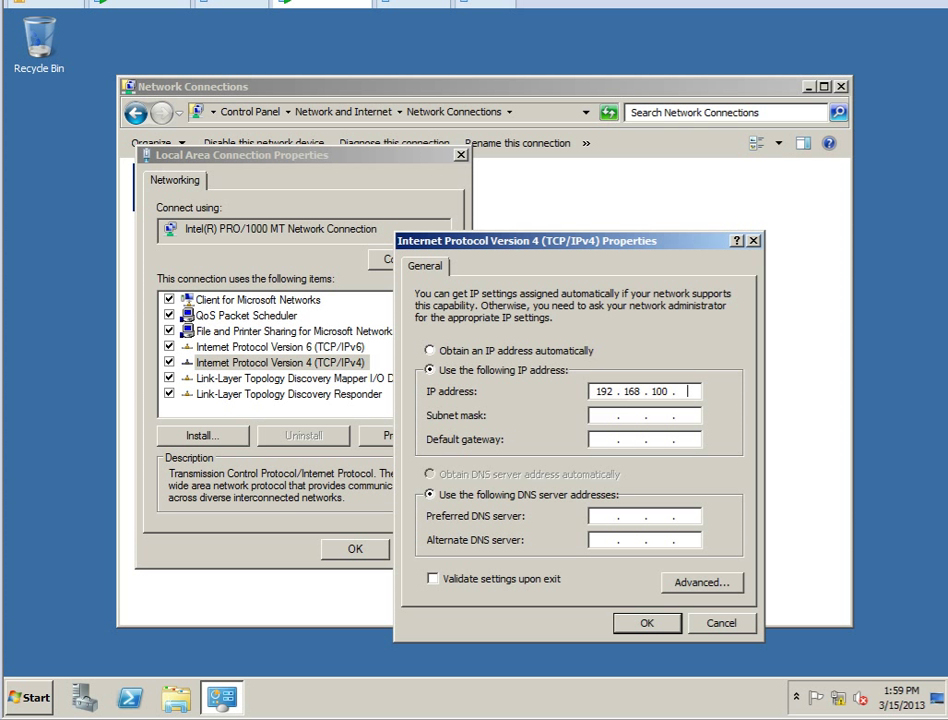
pyautogui.write('10')
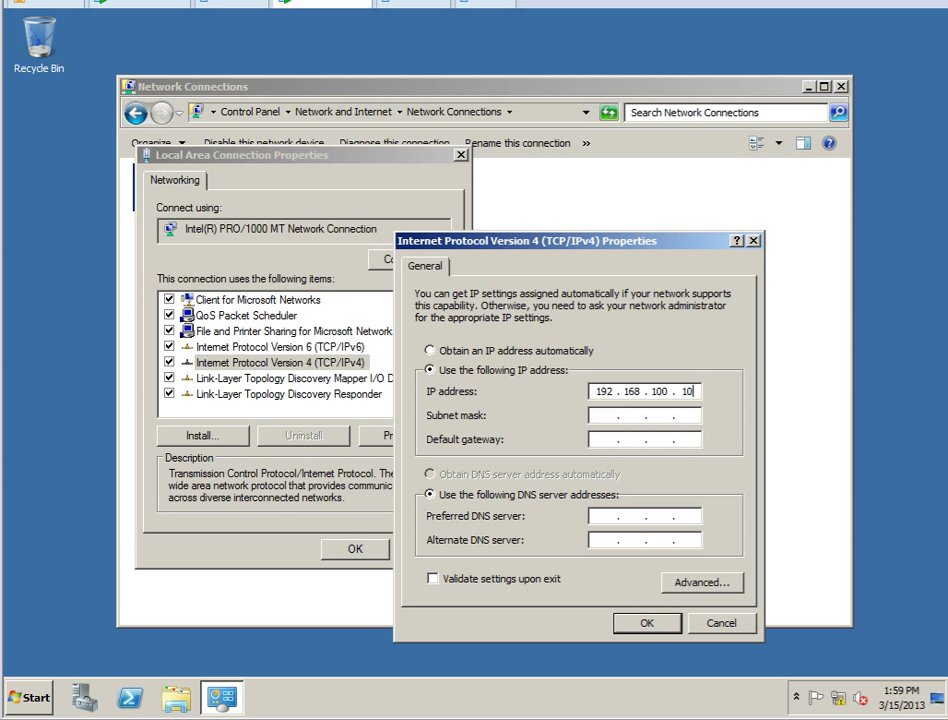
pyautogui.click(640, 414)
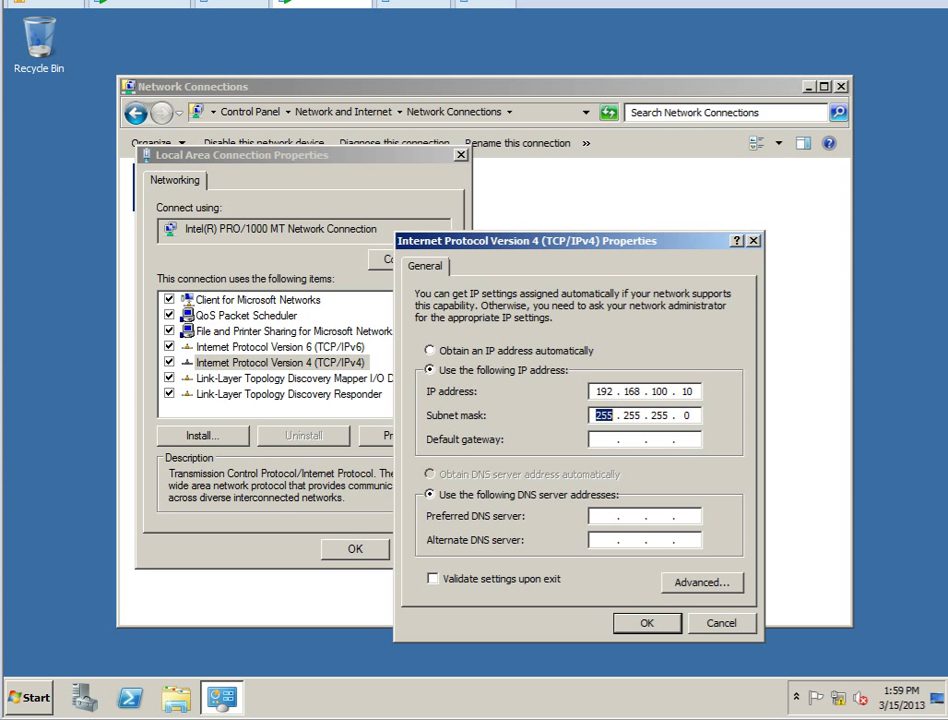
# Step: Enter default gateway 192.168.100.1
pyautogui.write('192 . . .')
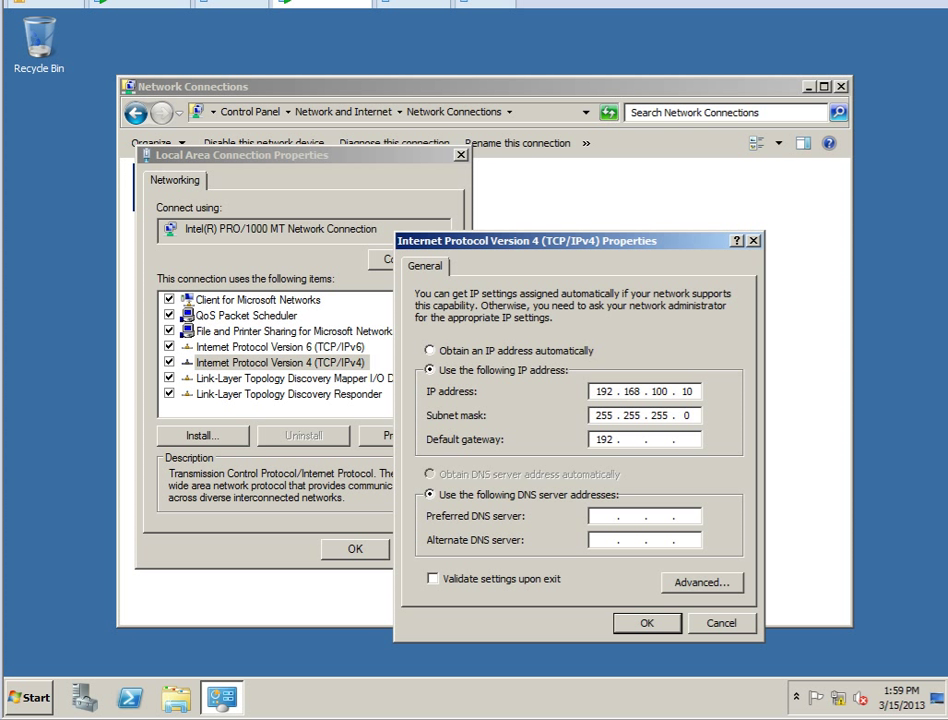
pyautogui.write('168')
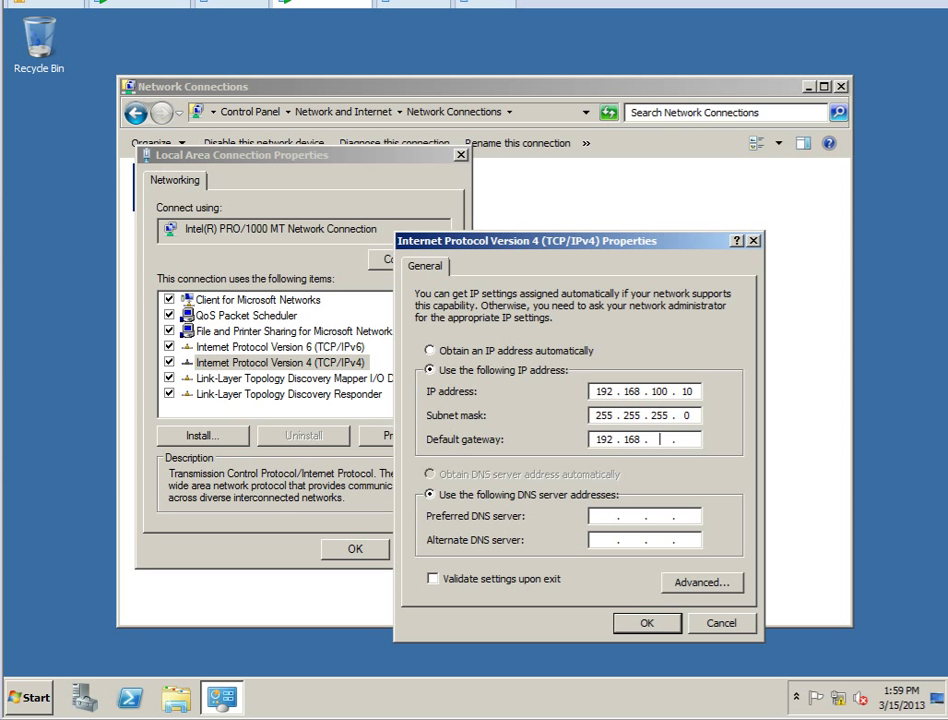
pyautogui.write('100')
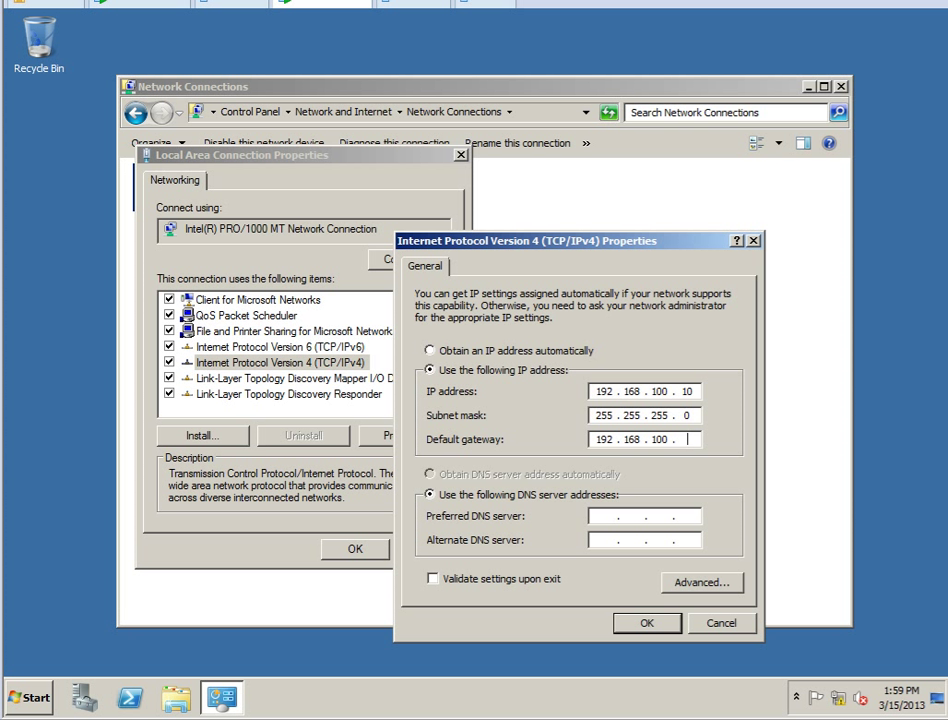
pyautogui.write('1')
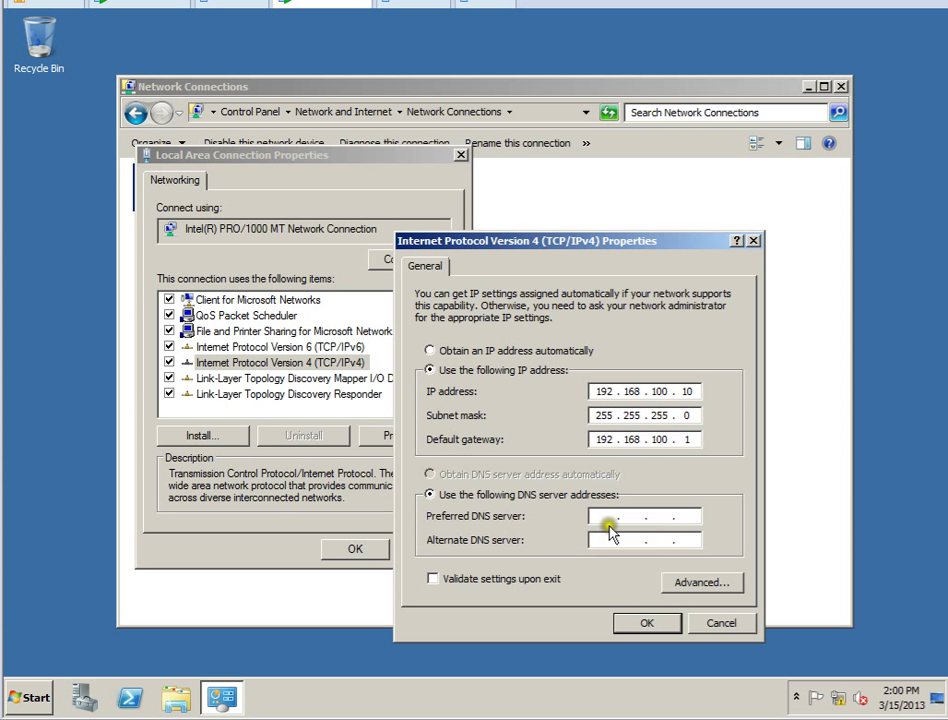
pyautogui.moveTo(616, 536)
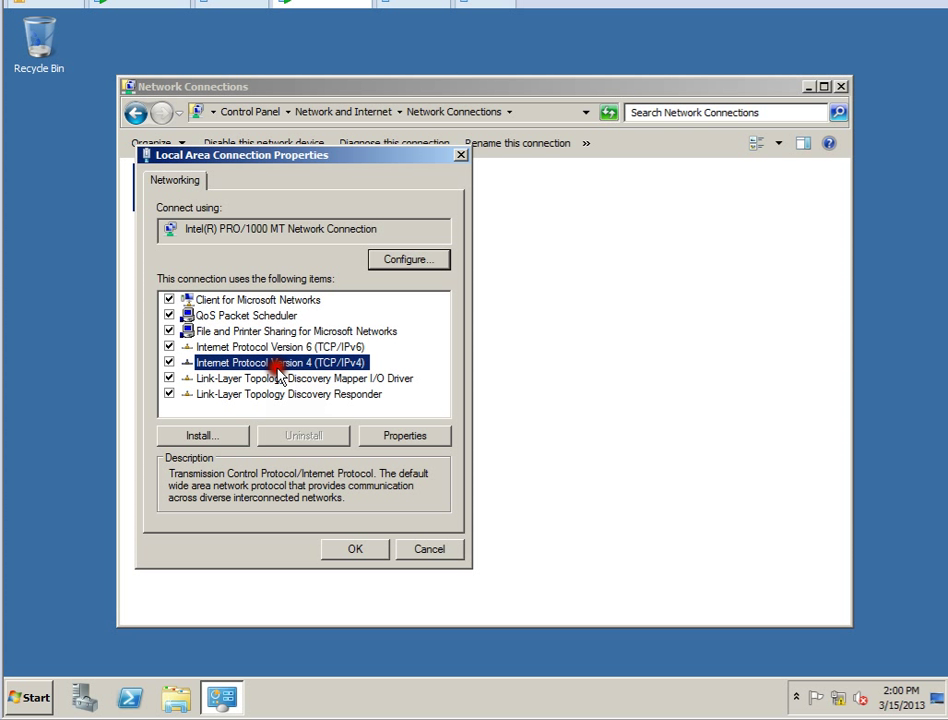
# Step: Under Alternate Configuration, set user-configured IP 192.168.100.100, mask 255.255.255.0 and gateway 192.168.254
pyautogui.click(404, 436)
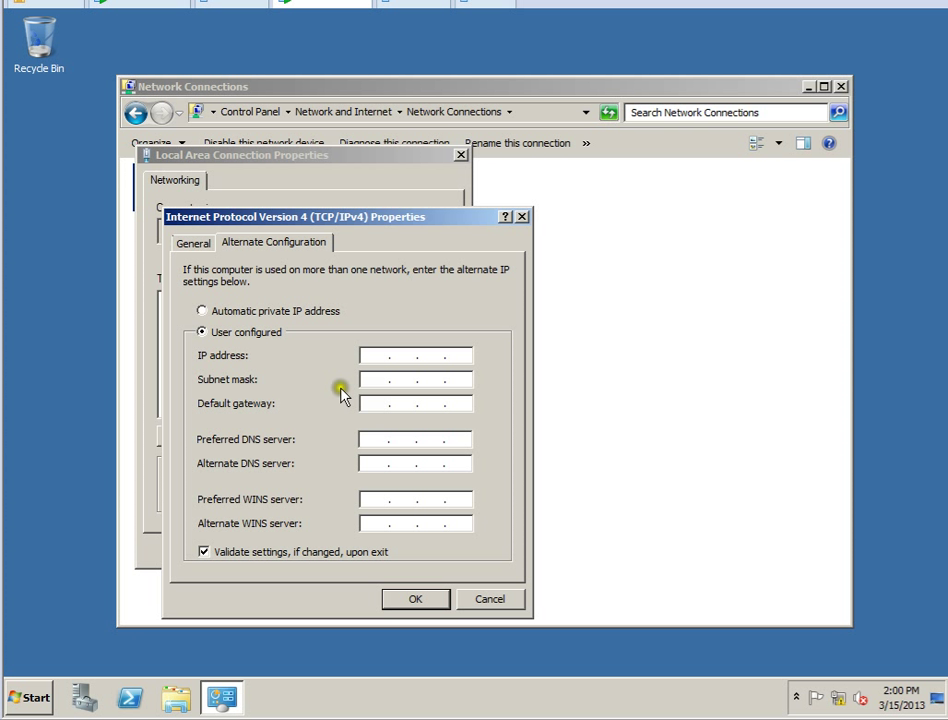
pyautogui.write('192')
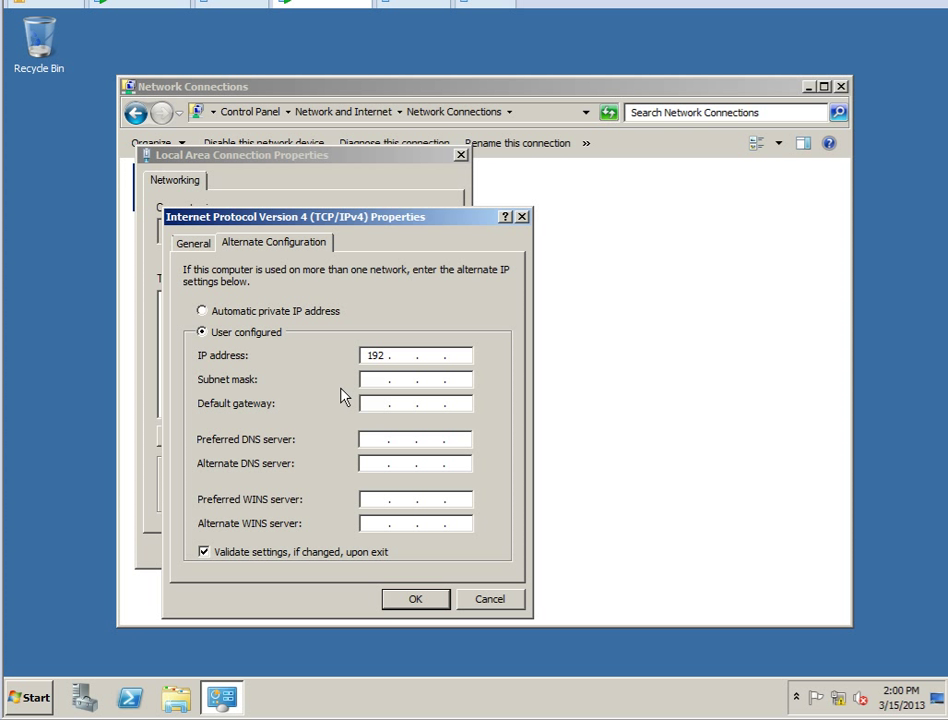
pyautogui.write('1')
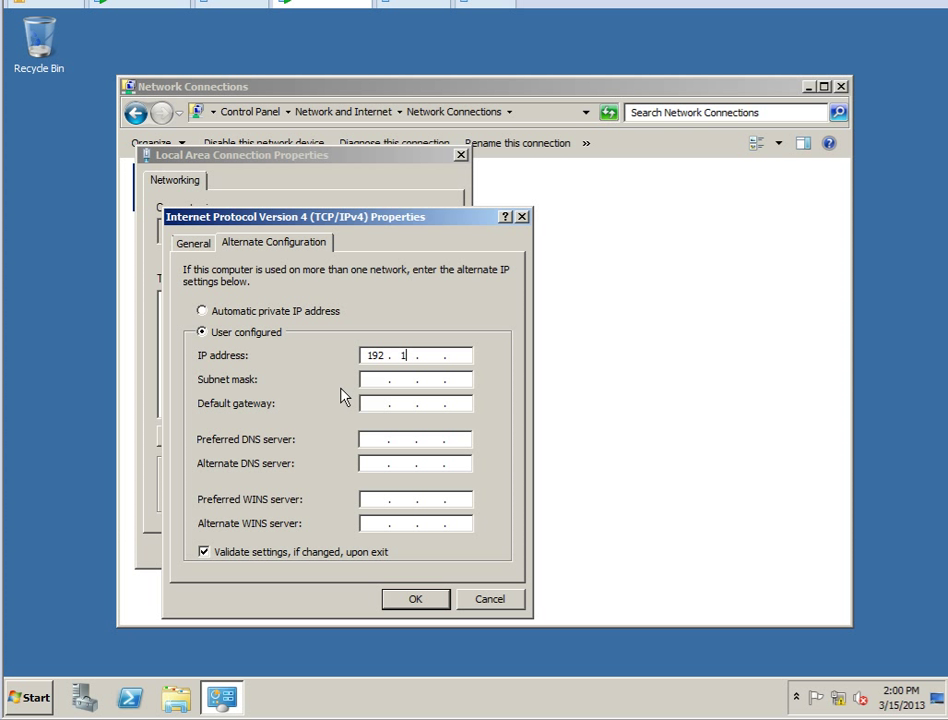
pyautogui.write('168.100')
pyautogui.click(416, 404)
pyautogui.write('192')
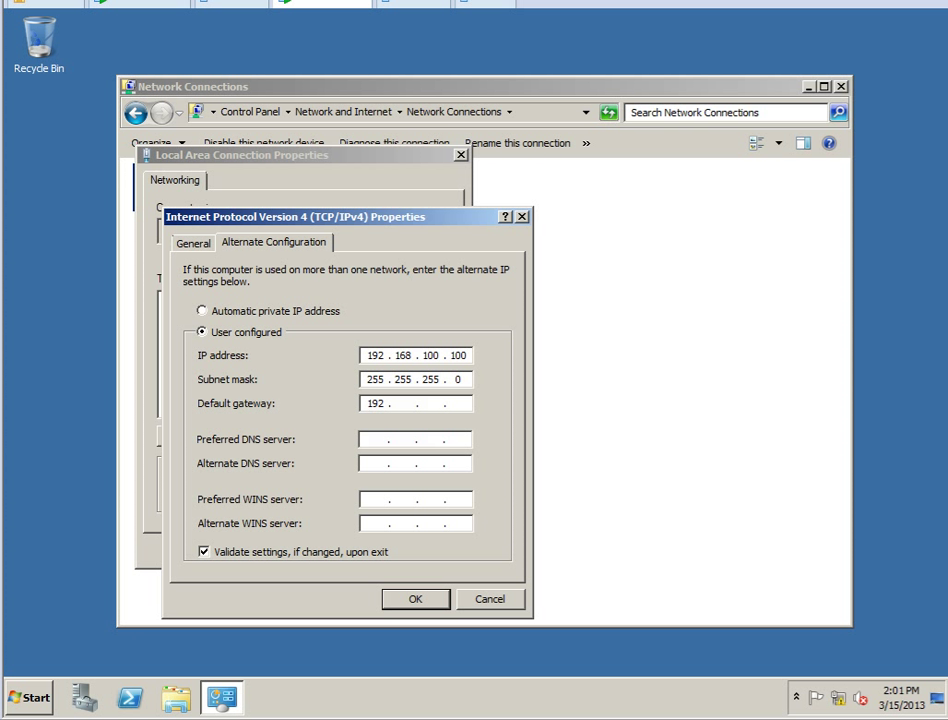
pyautogui.write('168')
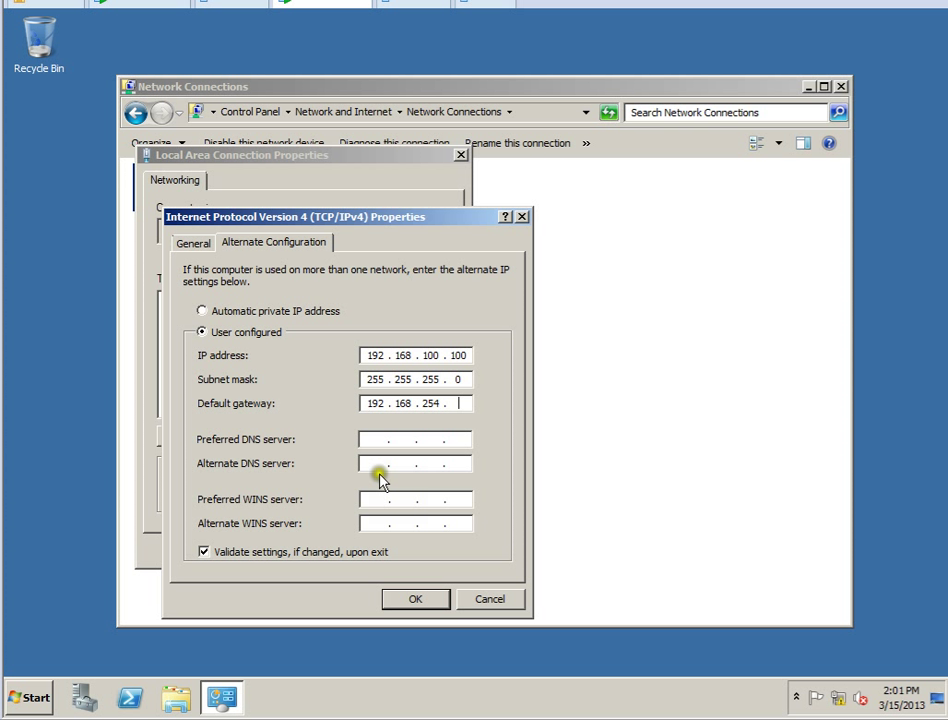
# Step: Set alternate preferred DNS 10.10.10.1 and alternate DNS 10.10.10.2
pyautogui.click(376, 440)
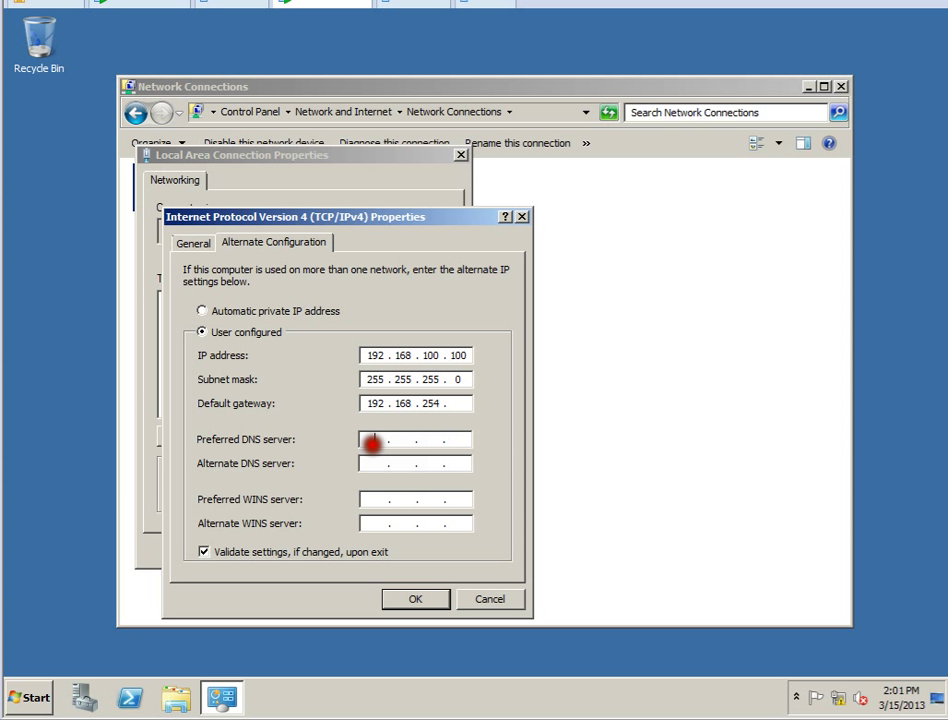
pyautogui.write('10.10.10.1')
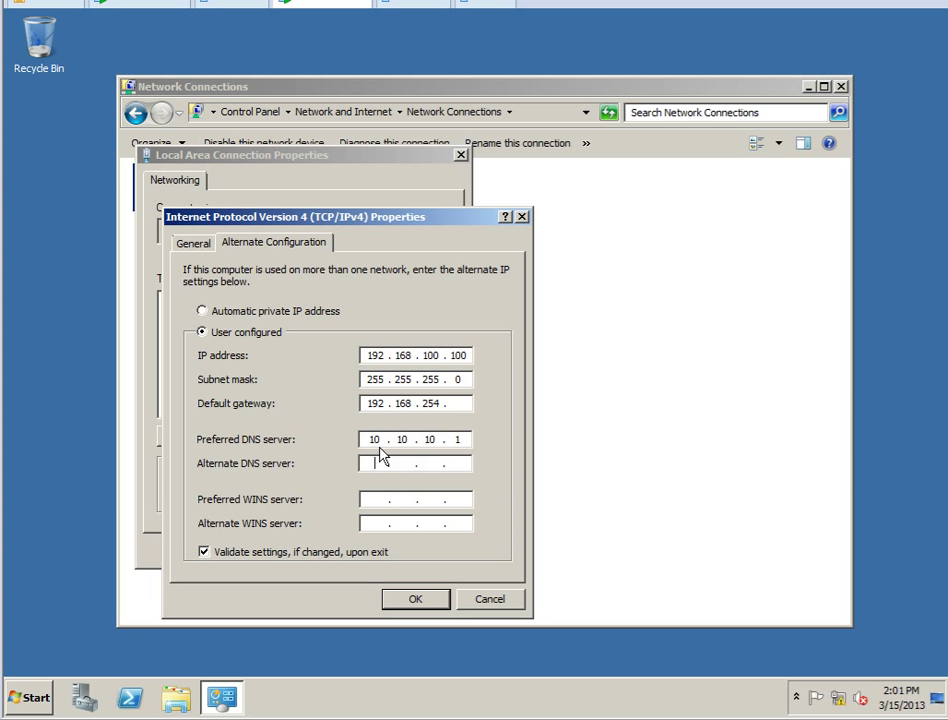
pyautogui.write('10.10')
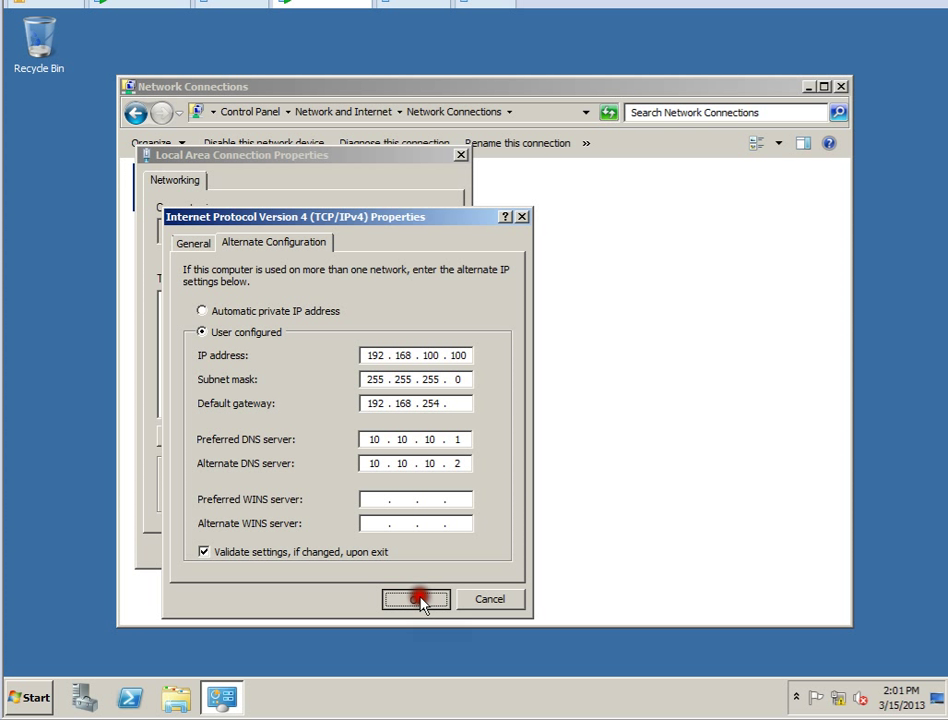
# Step: Confirm the alternate configuration so ipconfig reports 192.168.100.100 with mask 255.255.255.0
pyautogui.click(416, 600)
pyautogui.write('ipconfig')
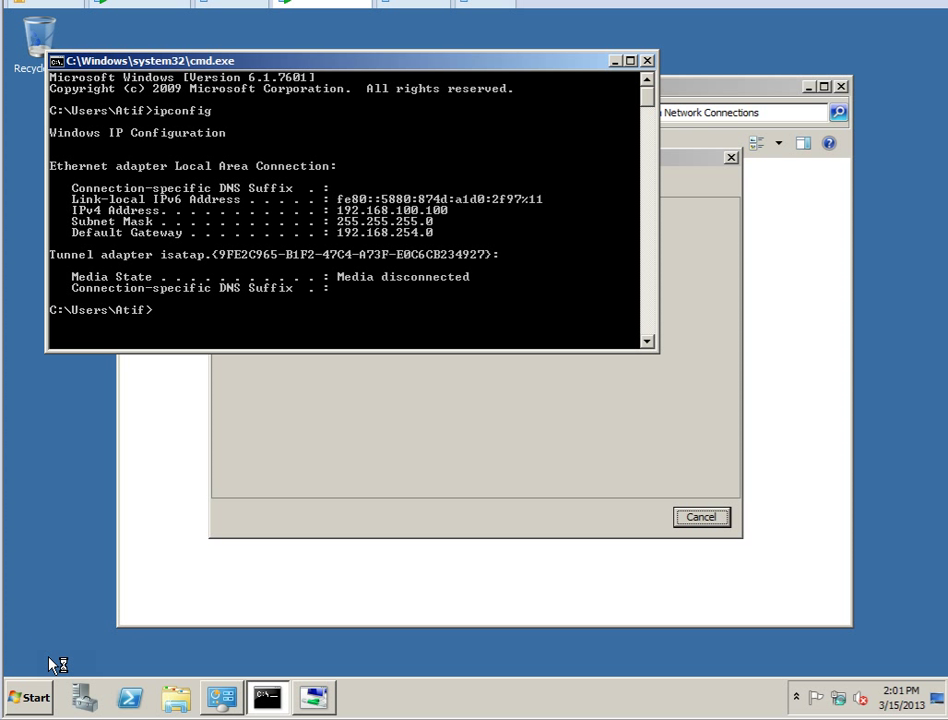
pyautogui.moveTo(376, 296)
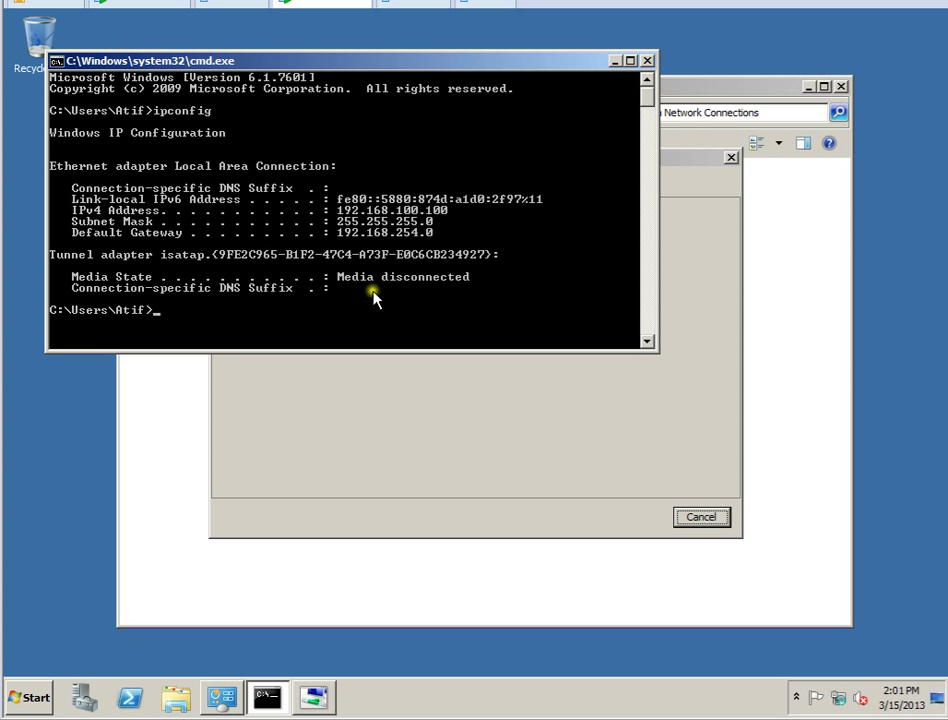